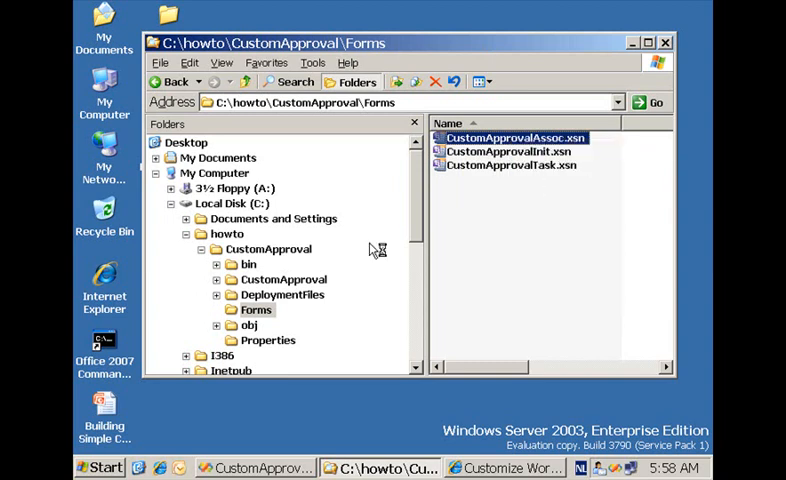
Open CustomApprovalAssoc.xsn for design and view its ManagerName and Comments data fields.
double_click(504, 136)
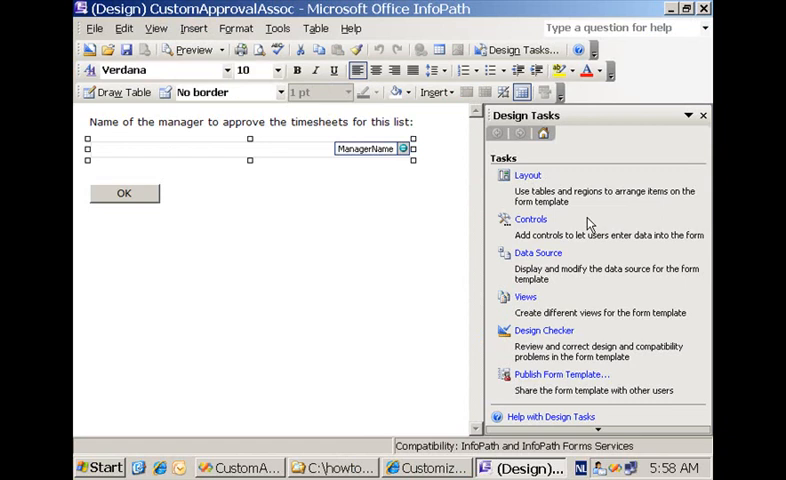
left_click(536, 252)
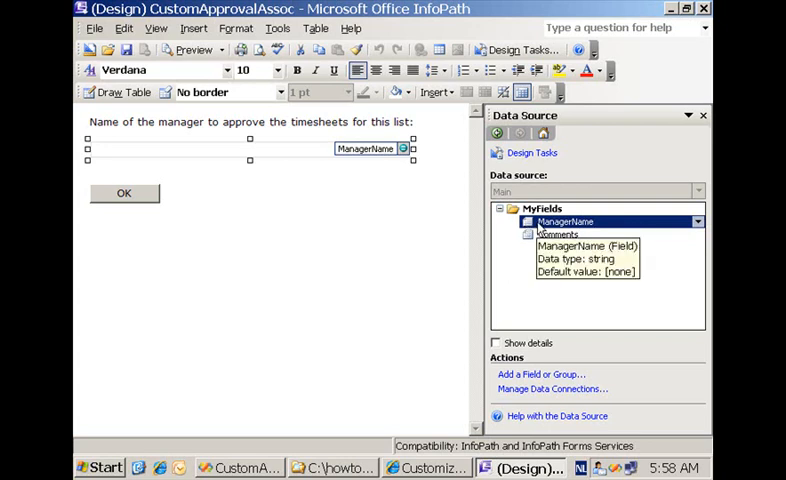
left_click(558, 234)
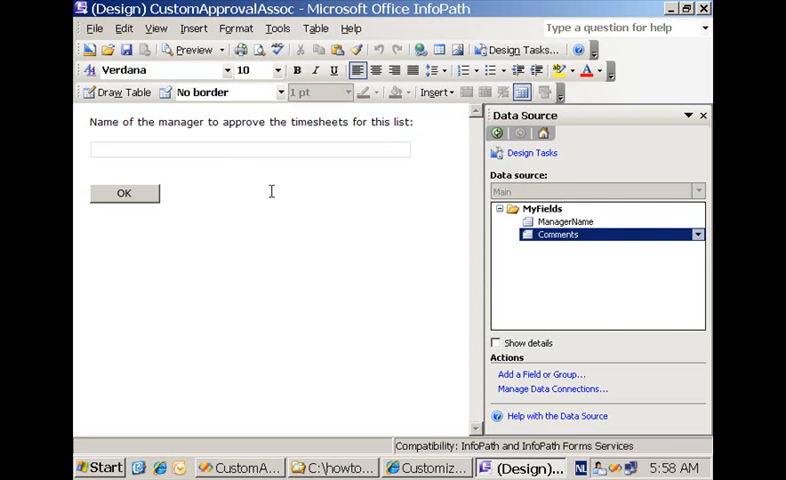
Start a new rule with an action on the form's OK button.
left_click(124, 192)
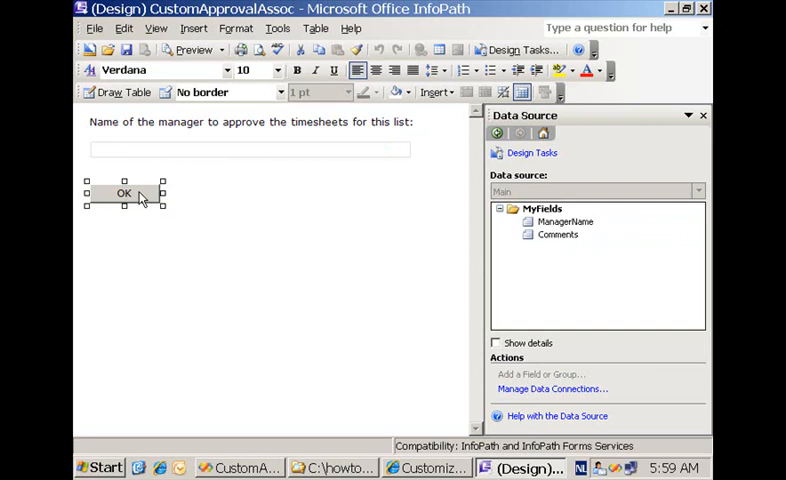
double_click(124, 192)
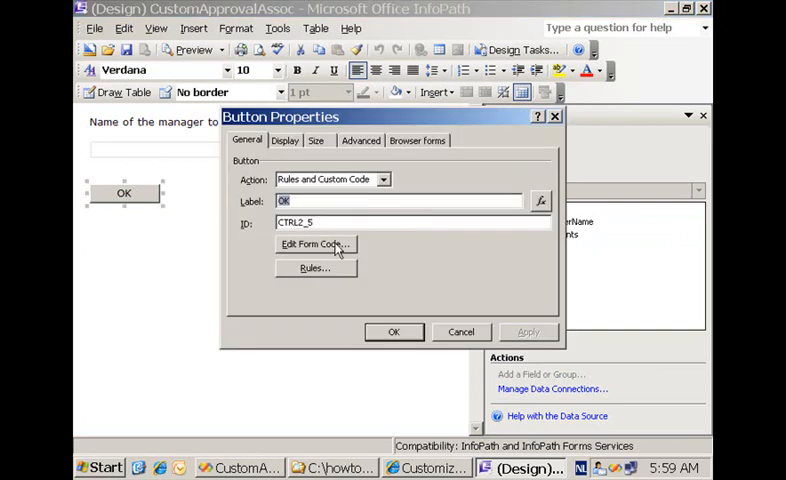
left_click(316, 268)
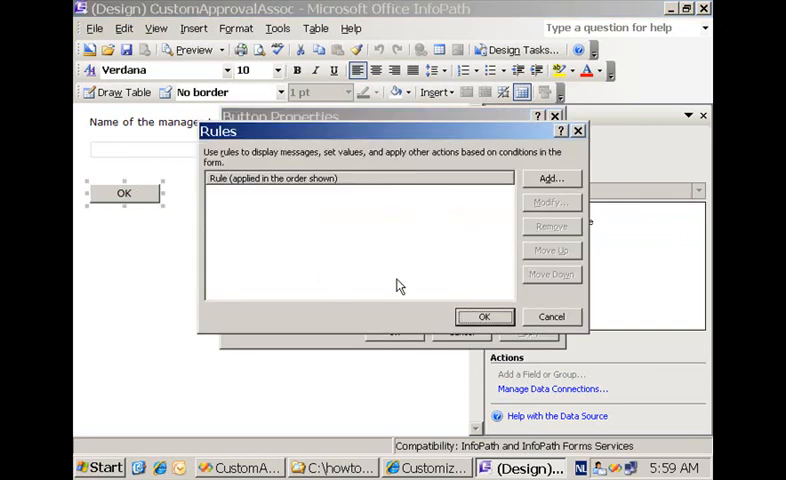
left_click(552, 176)
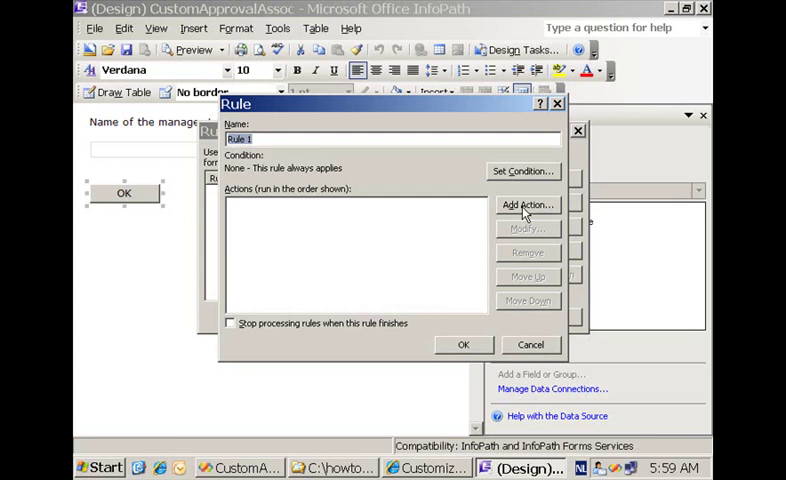
left_click(528, 204)
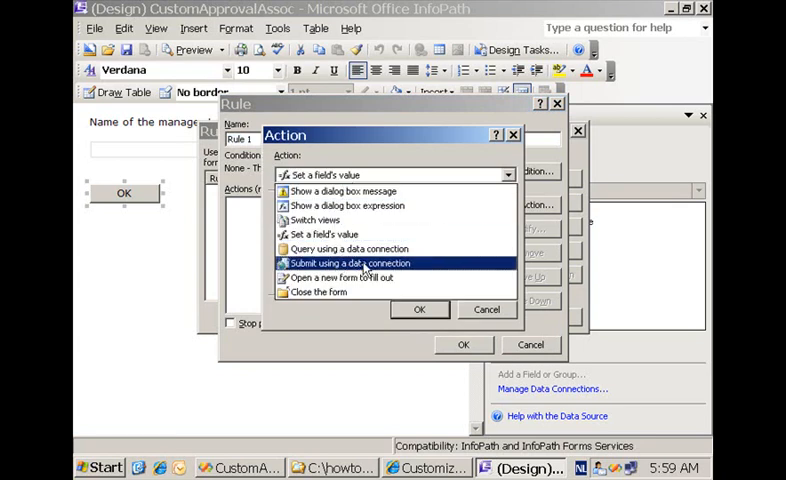
Make the rule submit through a new Submit data connection, then close the form.
left_click(356, 262)
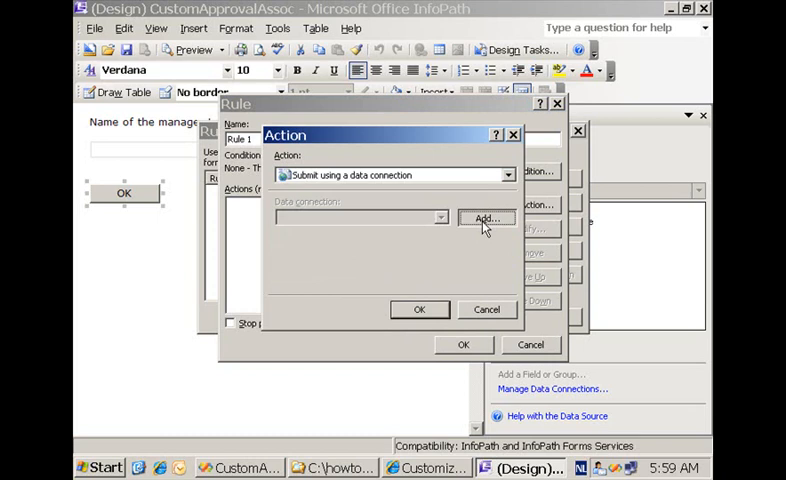
left_click(486, 218)
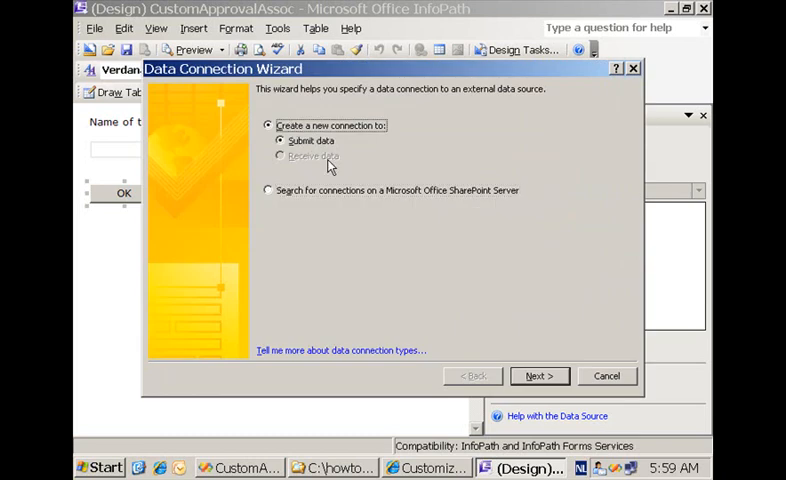
left_click(540, 376)
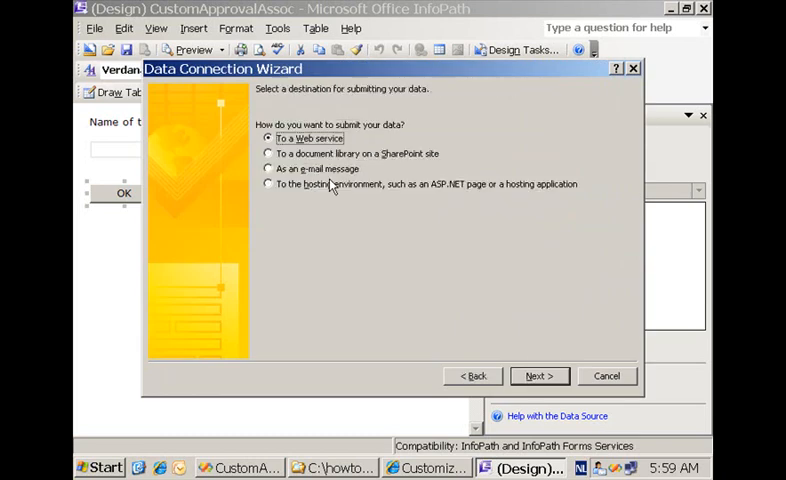
left_click(268, 184)
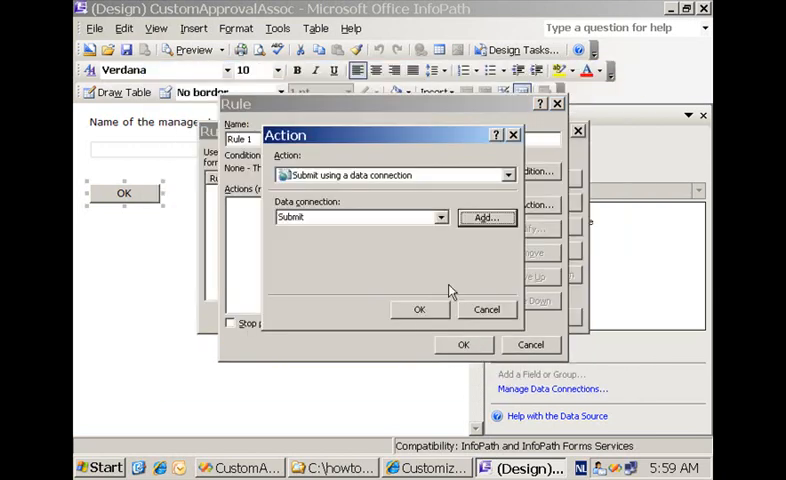
left_click(420, 308)
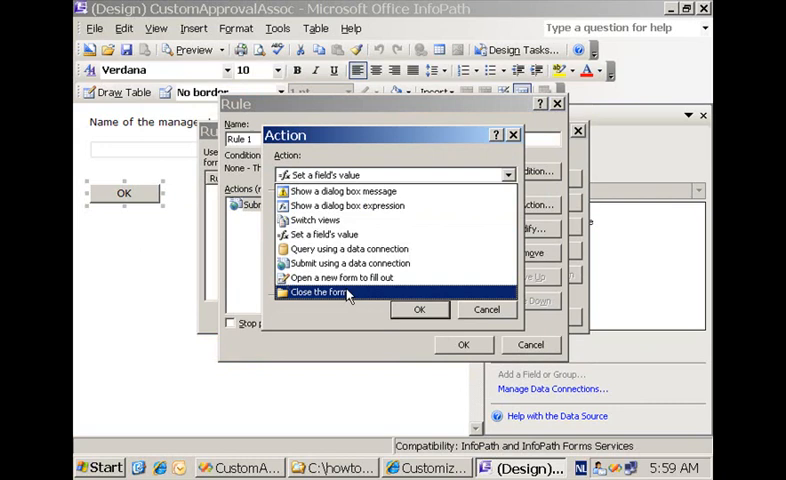
left_click(420, 308)
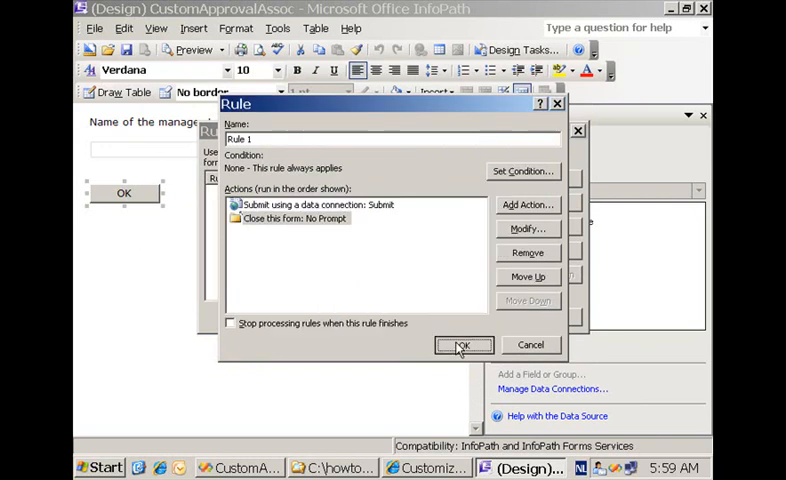
left_click(462, 344)
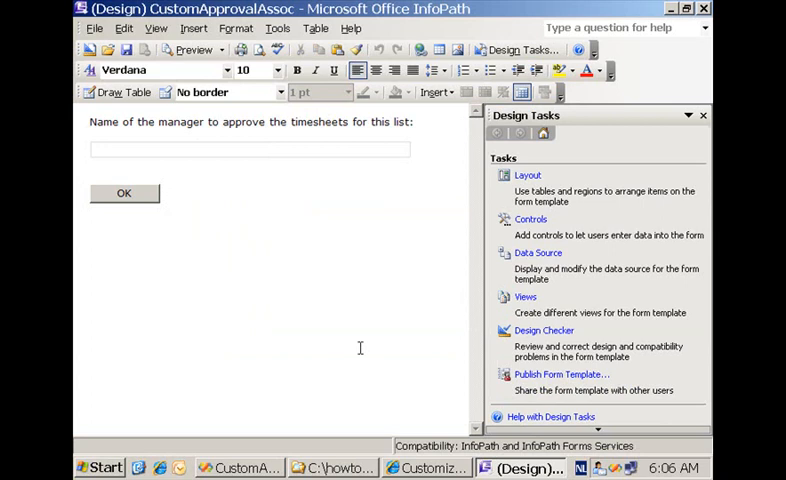
Close the association form, open CustomApprovalInit.xsn for design and view its comments box data fields.
left_click(98, 28)
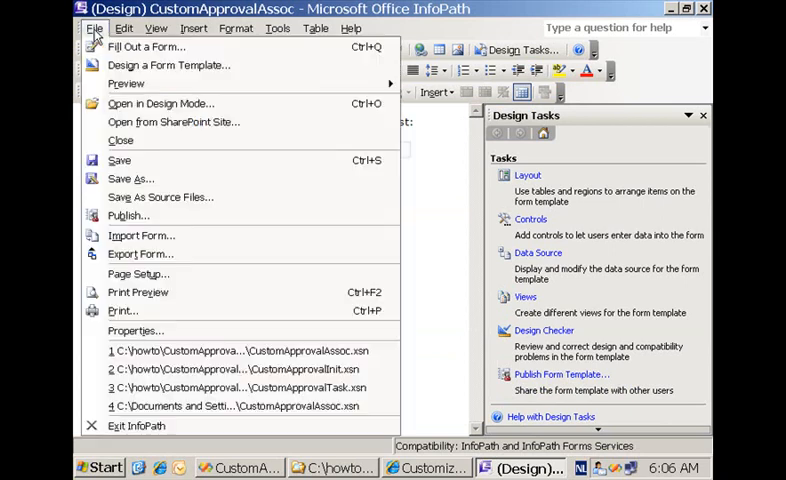
mouse_move(132, 178)
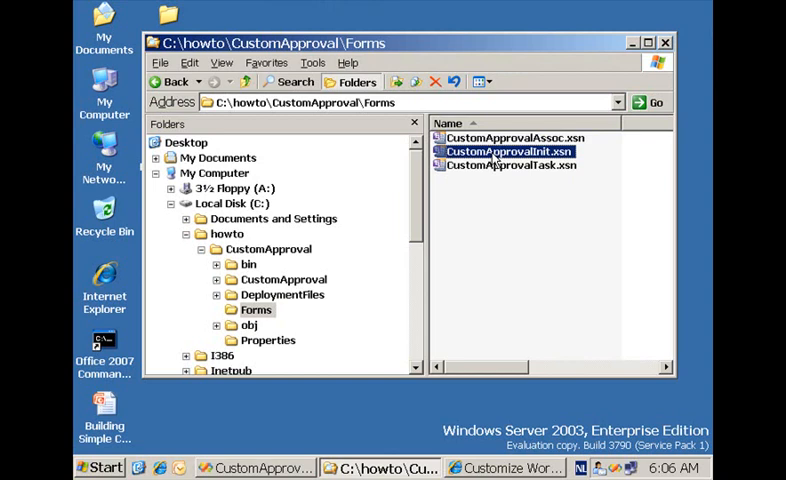
right_click(496, 152)
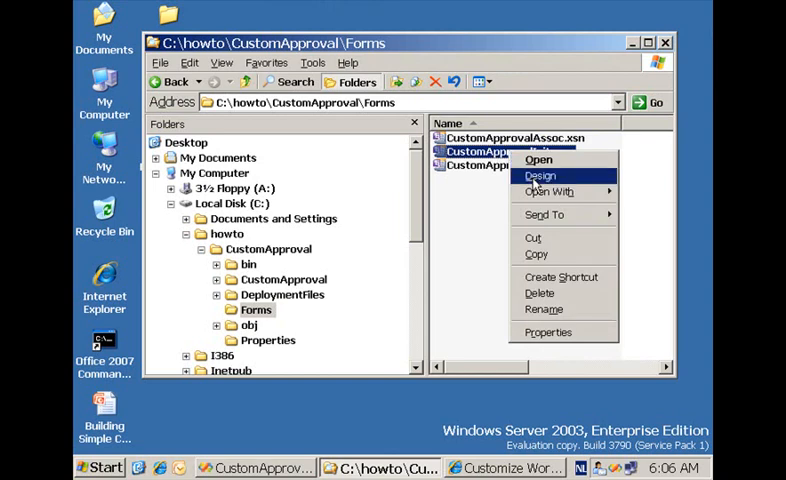
left_click(540, 176)
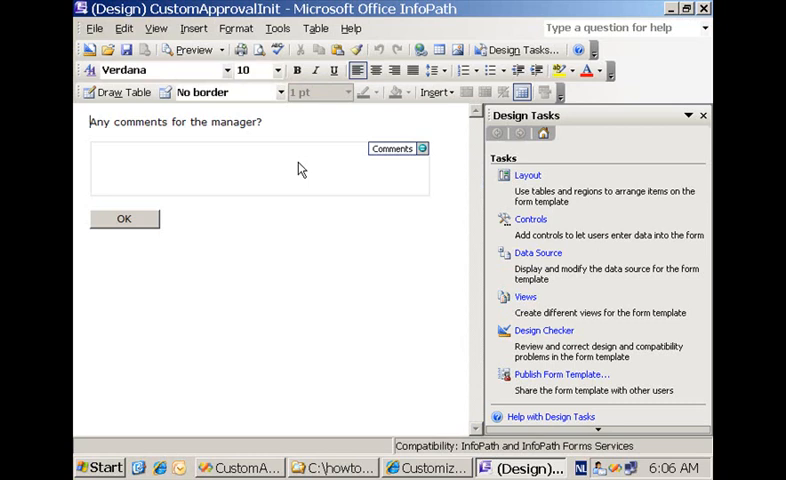
left_click(258, 170)
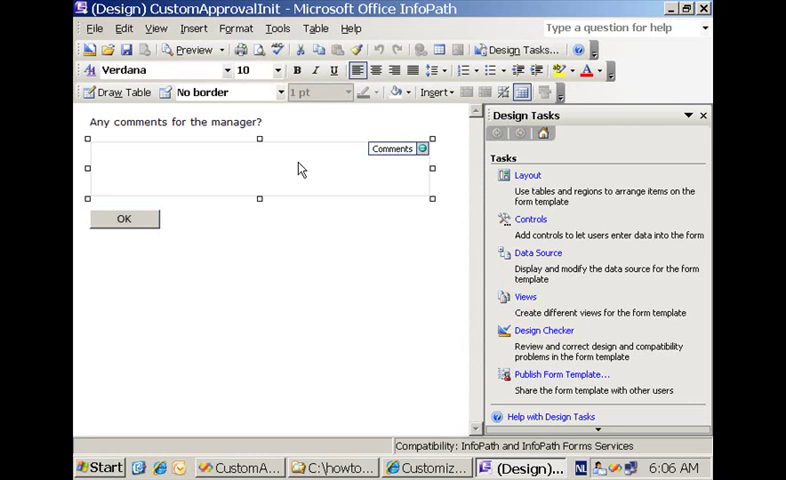
mouse_move(538, 252)
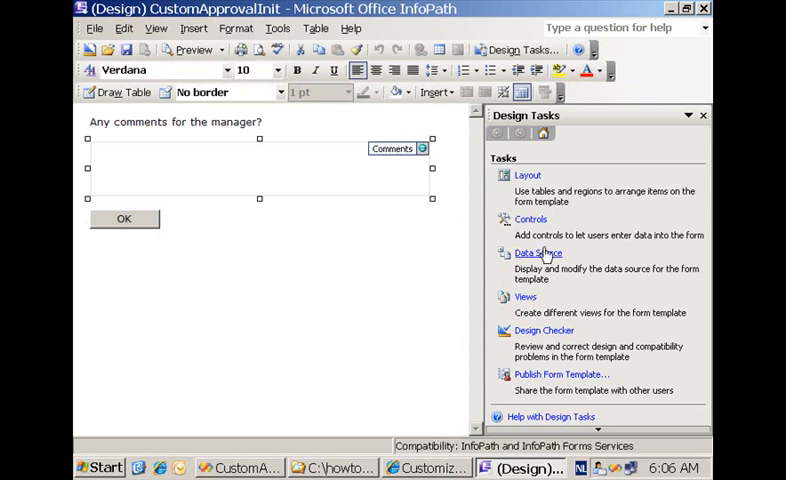
left_click(538, 252)
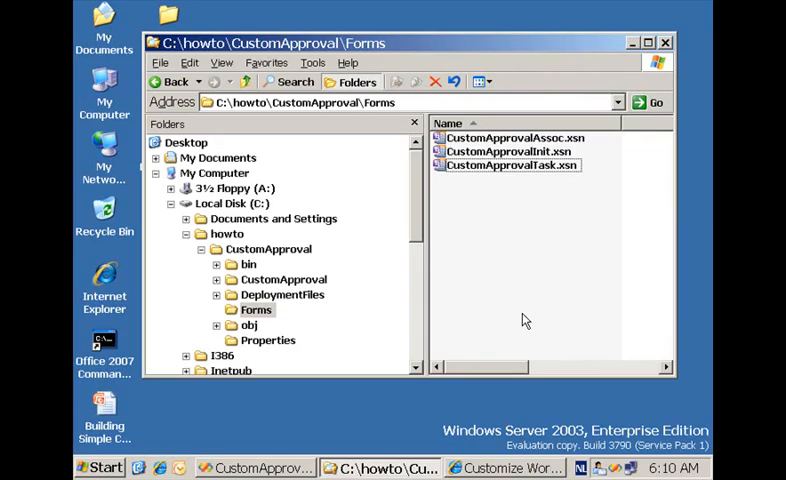
Open CustomApprovalTask.xsn for design and bind its comments box to the ApproverComments field.
right_click(510, 164)
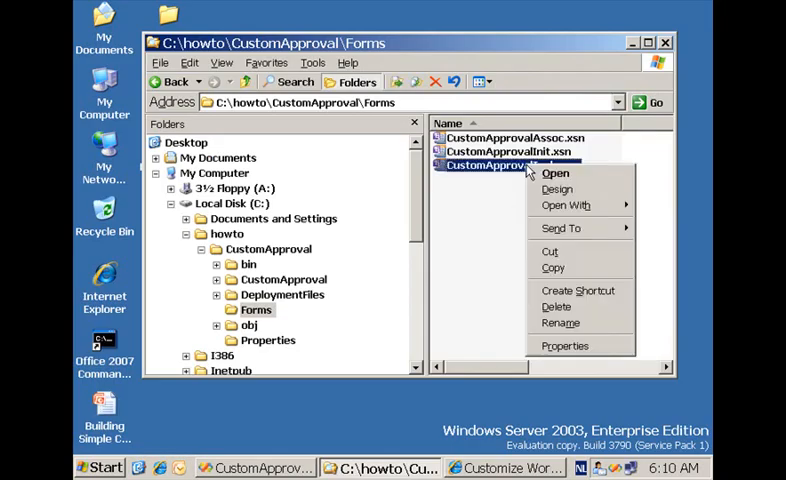
left_click(556, 188)
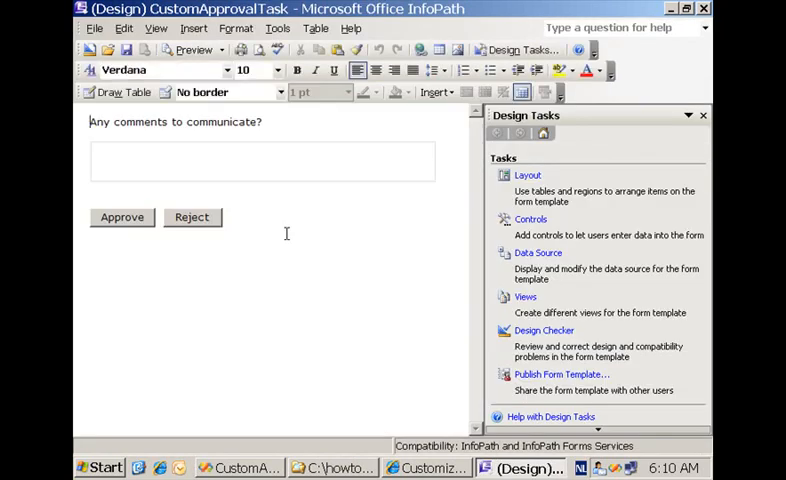
mouse_move(538, 252)
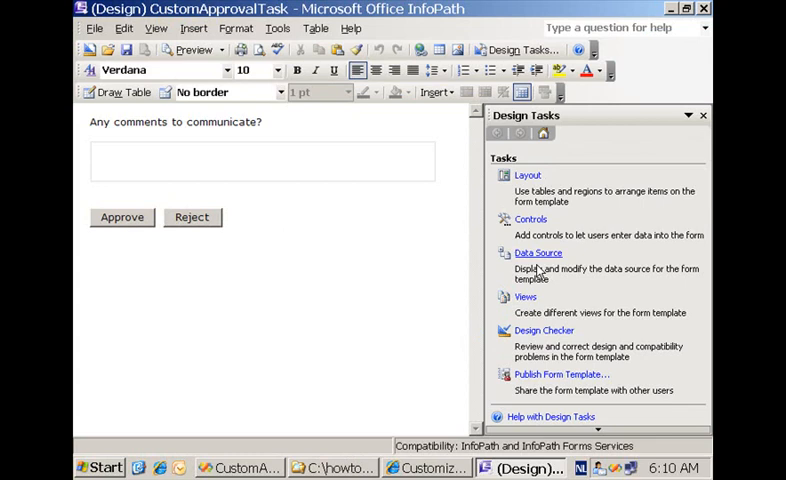
left_click(536, 252)
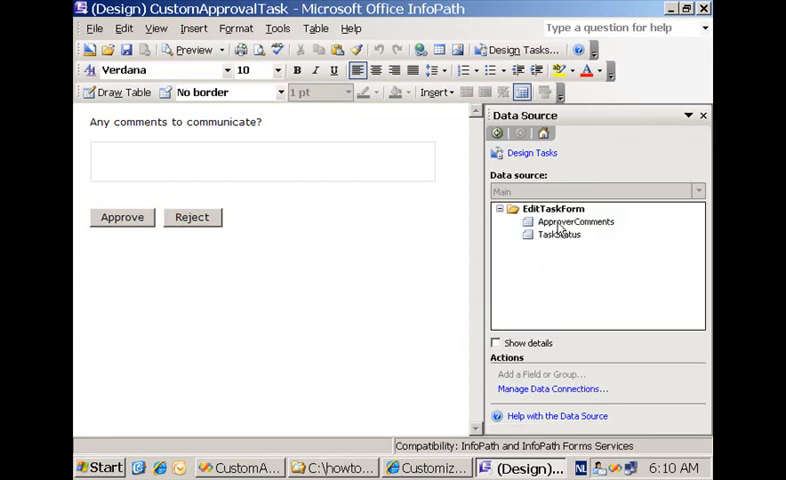
left_click(576, 220)
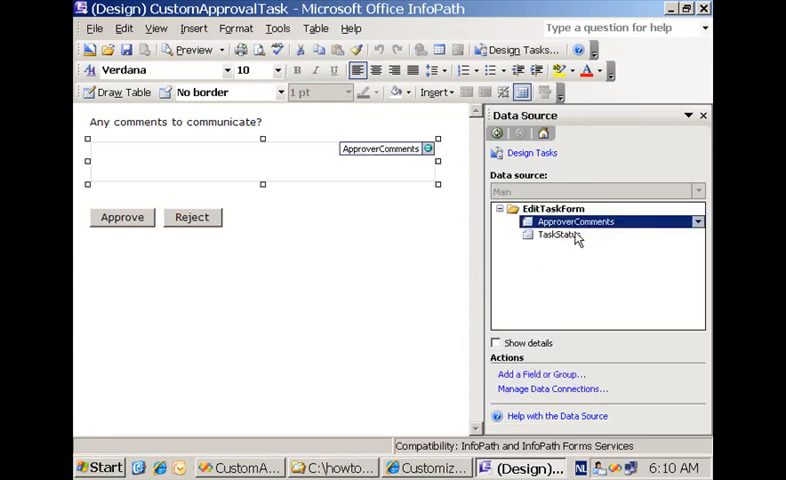
left_click(562, 234)
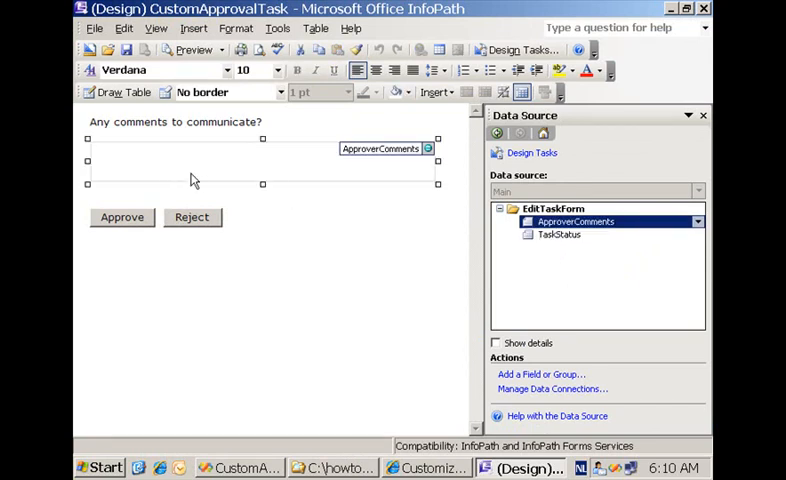
mouse_move(230, 176)
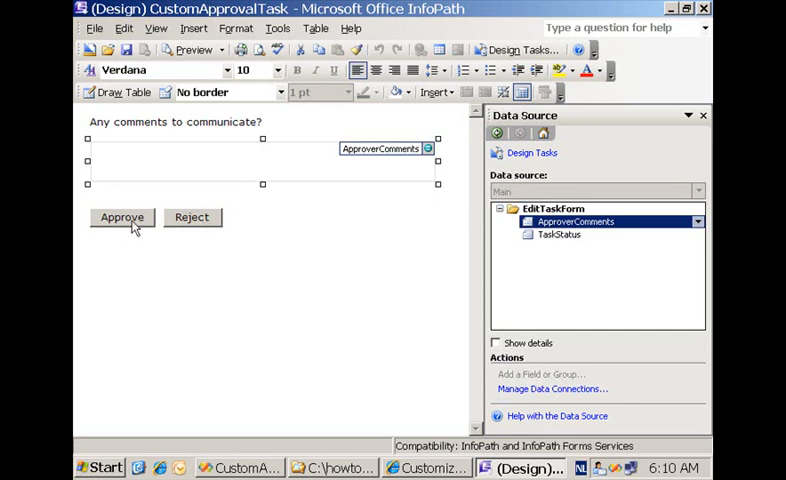
Review the Approve button's rule action that sets TaskStatus to Approved.
double_click(122, 216)
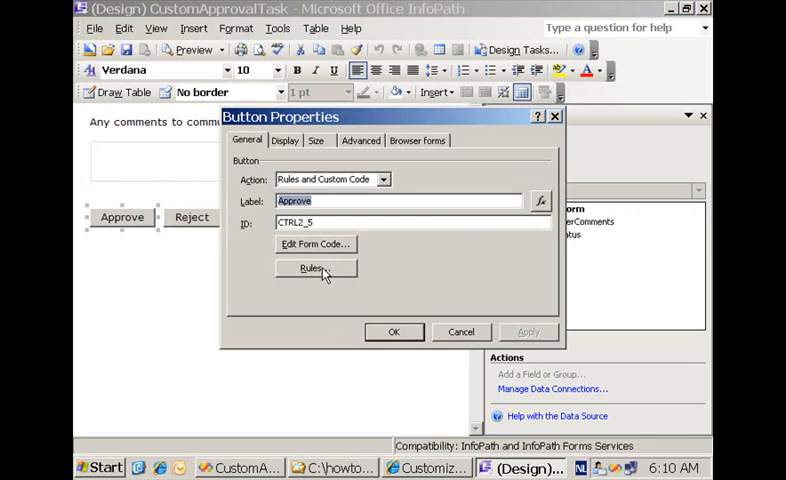
left_click(312, 268)
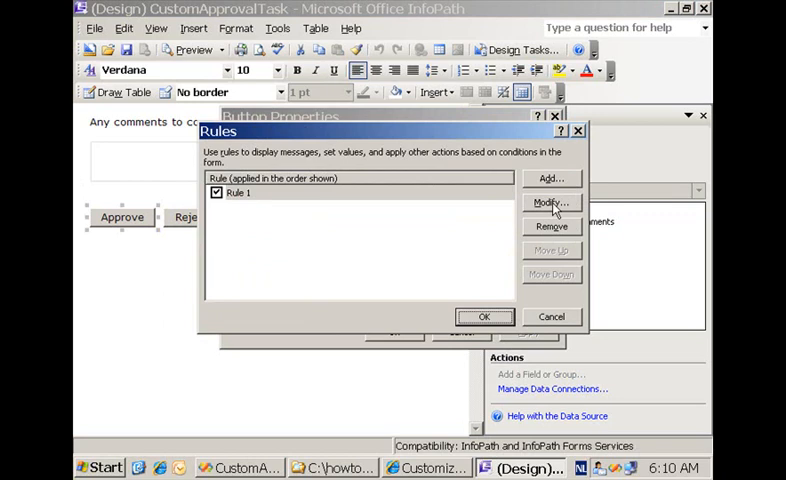
left_click(552, 204)
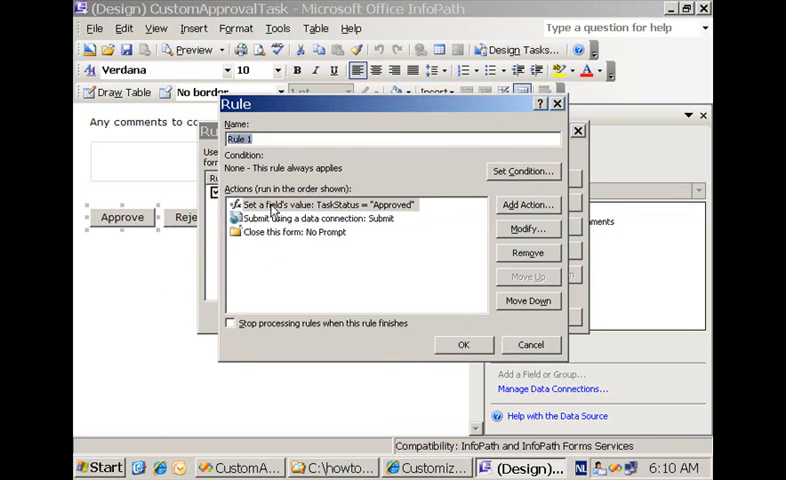
left_click(320, 204)
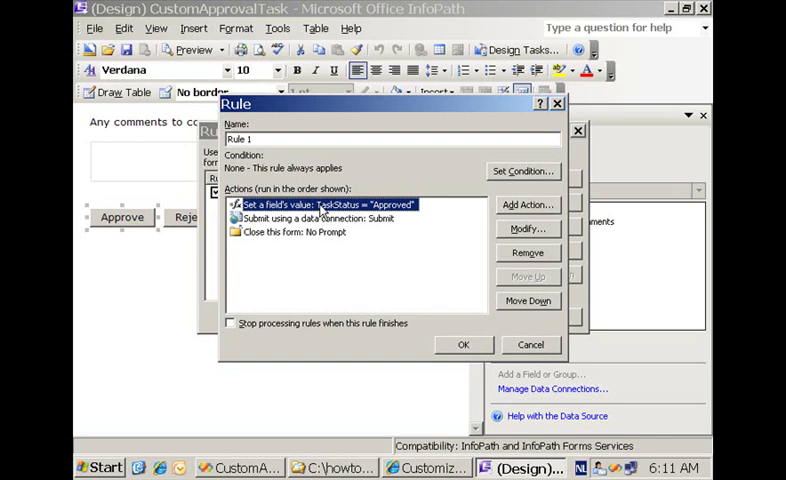
mouse_move(360, 218)
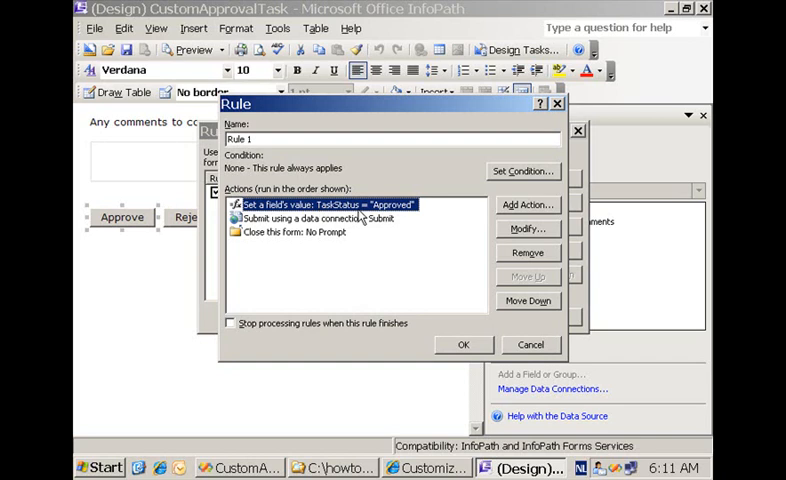
mouse_move(484, 330)
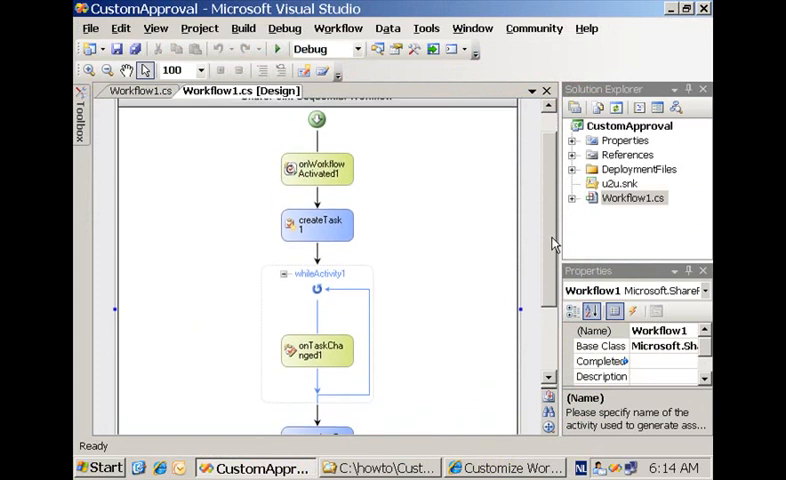
scroll("down", 3)
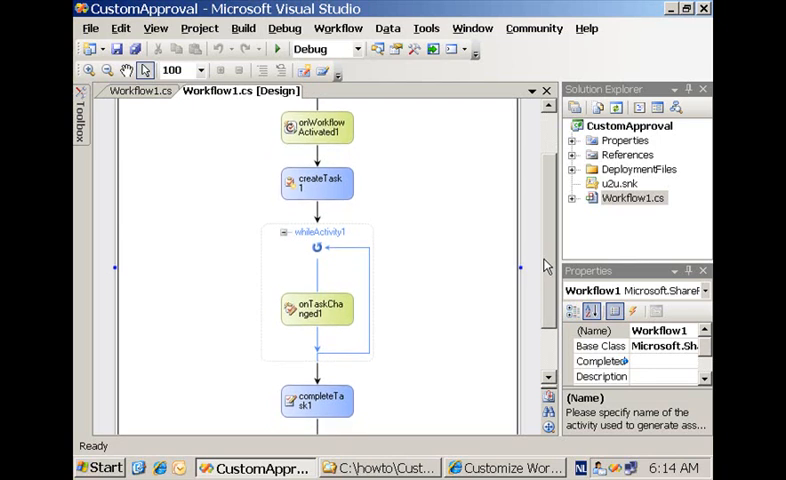
mouse_move(332, 190)
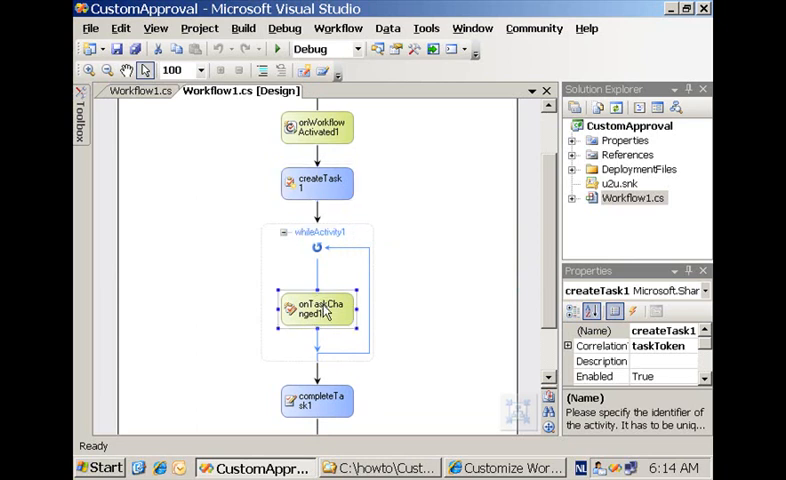
left_click(316, 310)
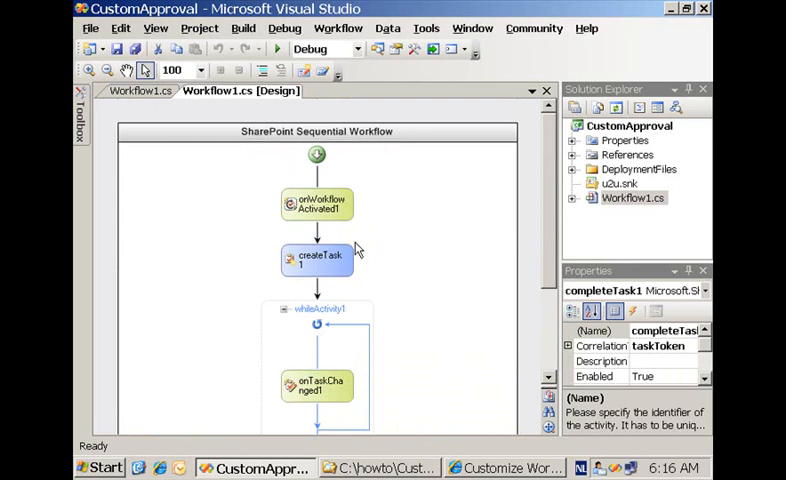
left_click(316, 204)
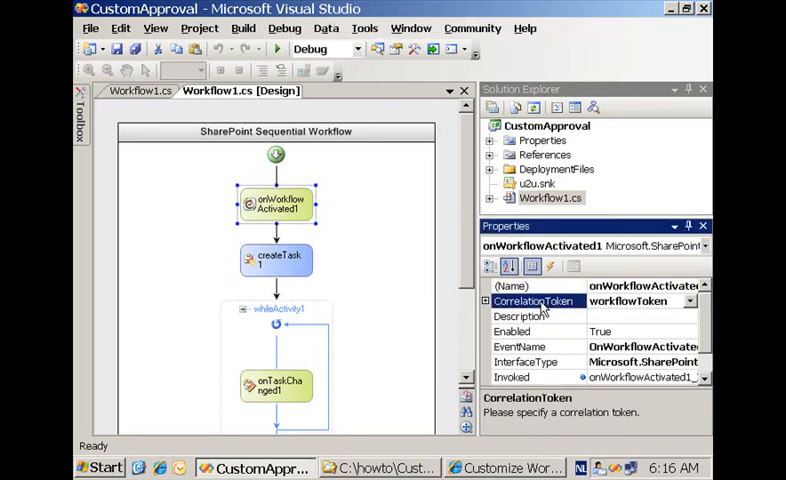
mouse_move(704, 330)
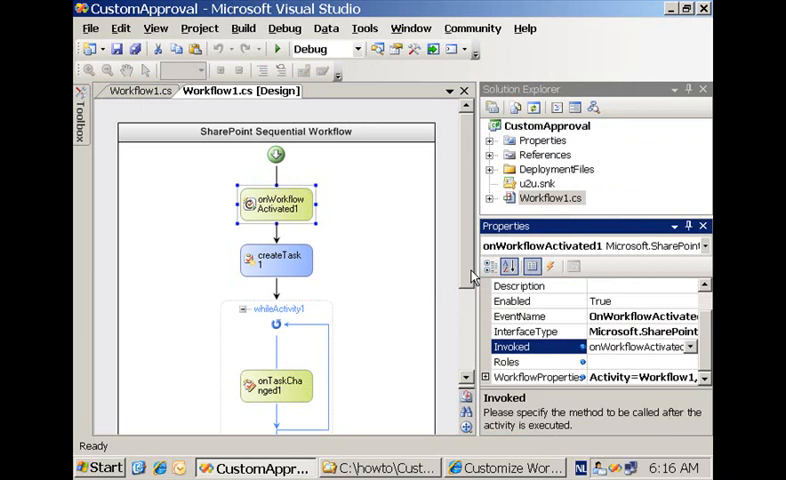
left_click(276, 260)
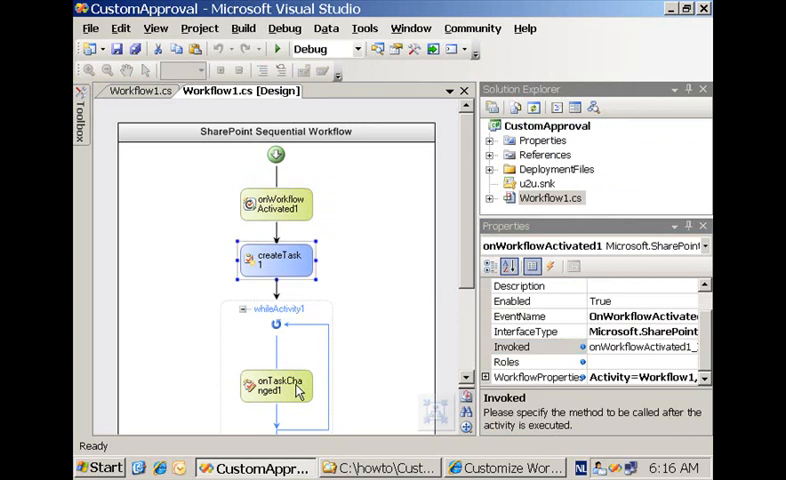
left_click(276, 260)
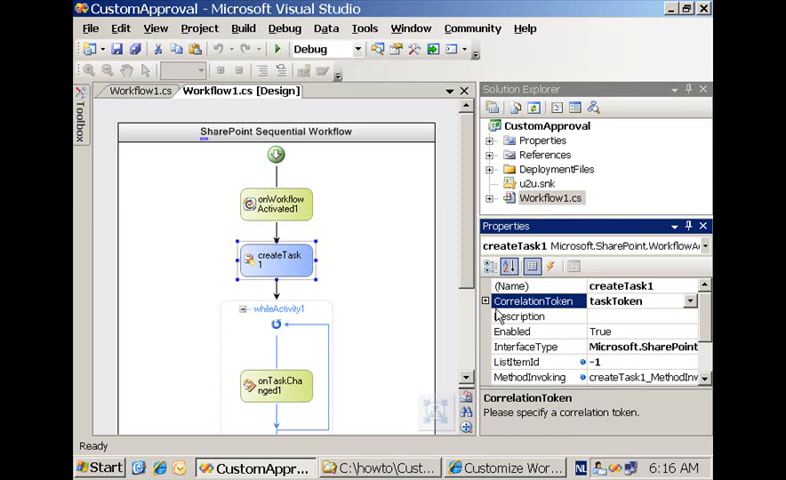
scroll("down", 3)
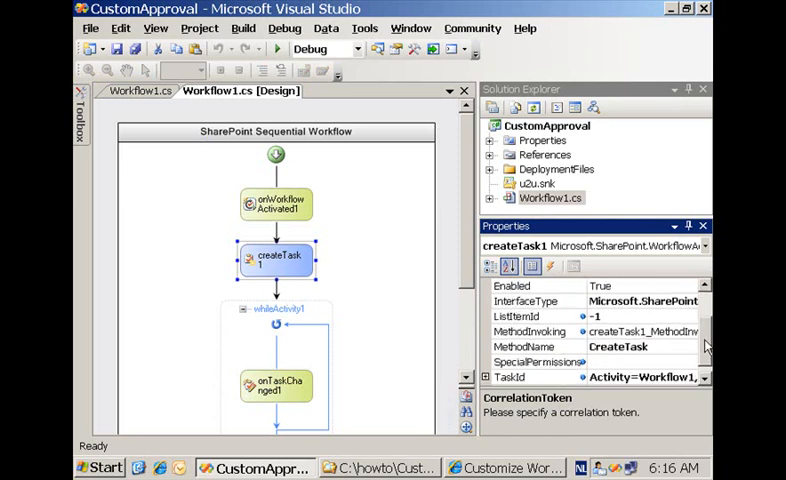
left_click(532, 332)
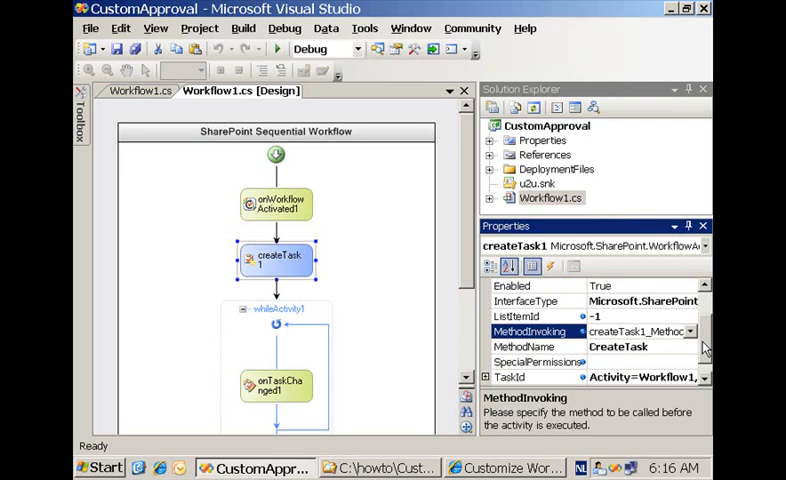
left_click(520, 362)
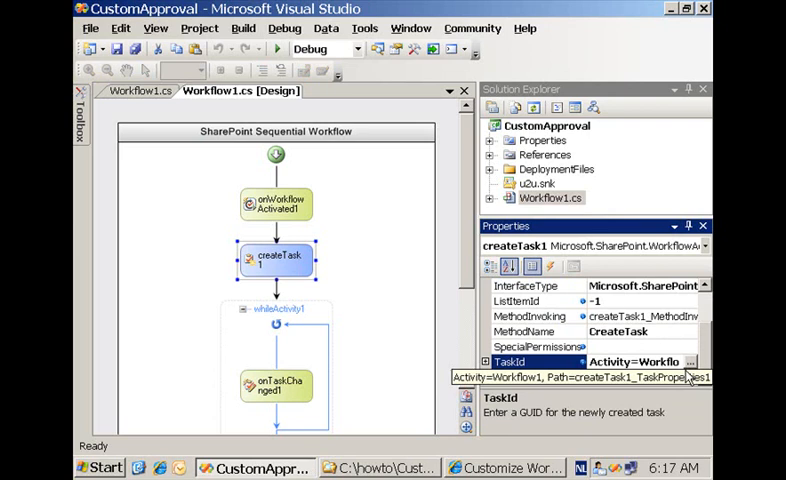
left_click(688, 356)
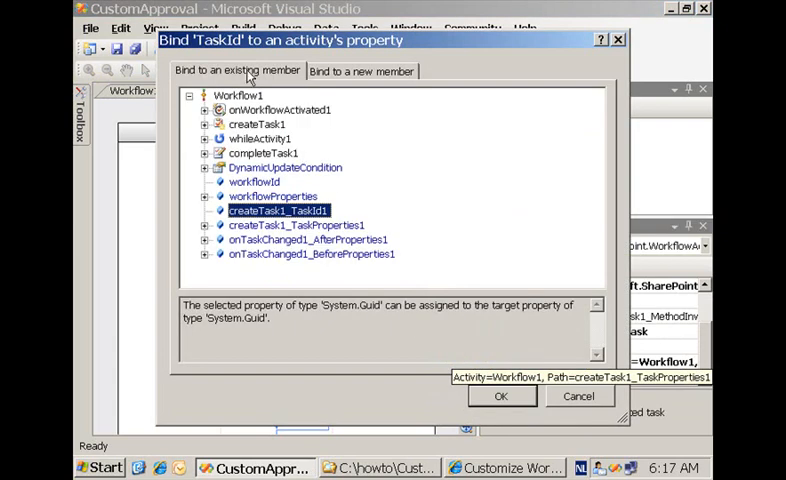
mouse_move(360, 70)
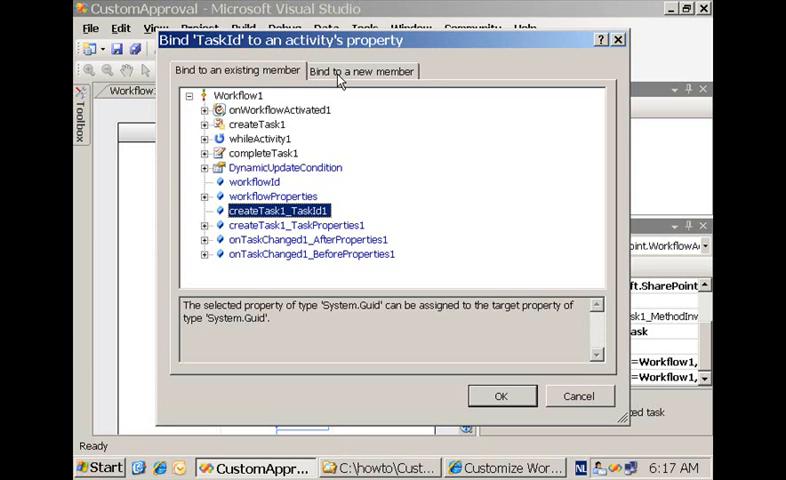
left_click(362, 70)
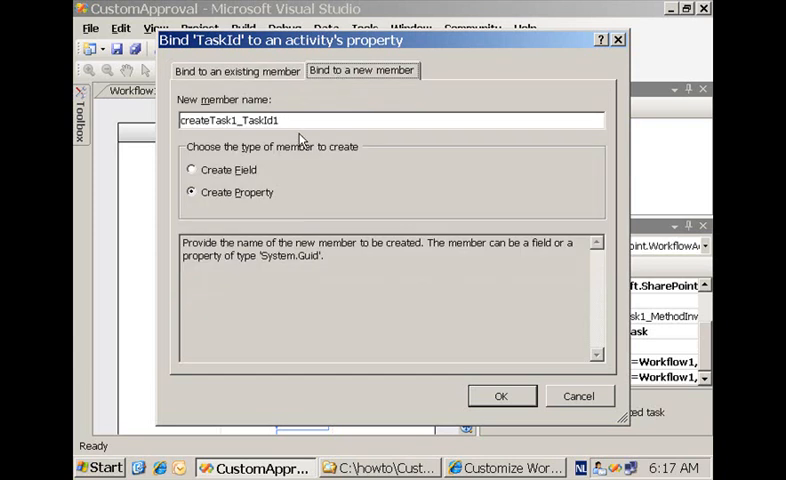
mouse_move(578, 412)
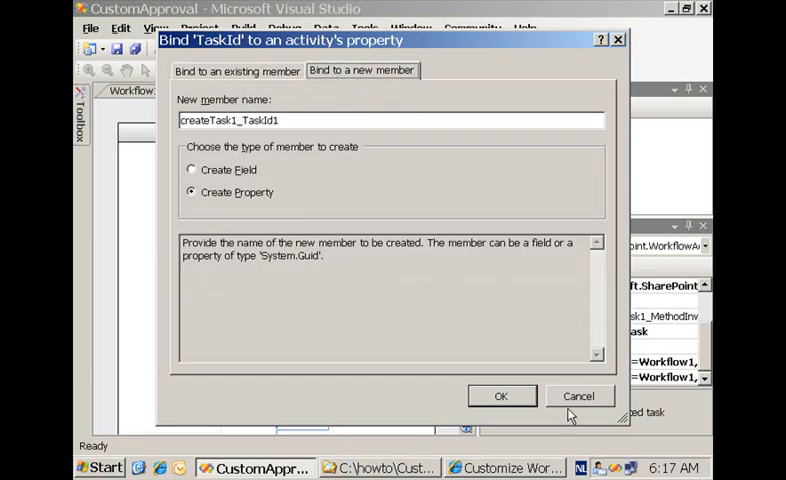
left_click(500, 396)
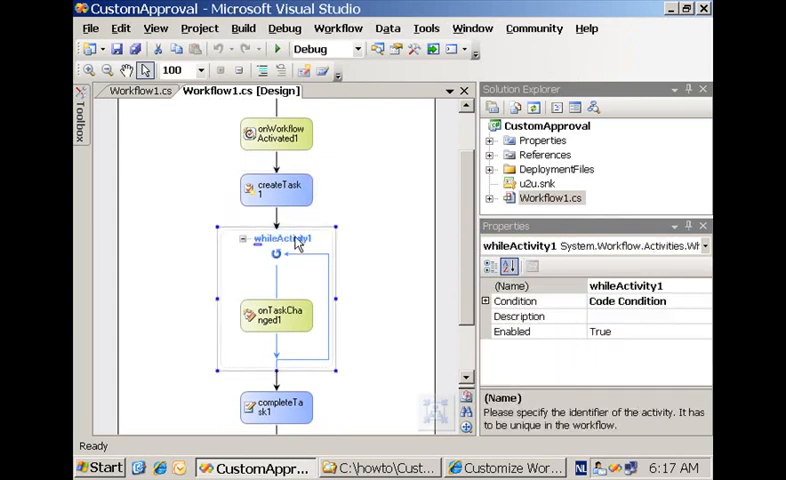
left_click(516, 300)
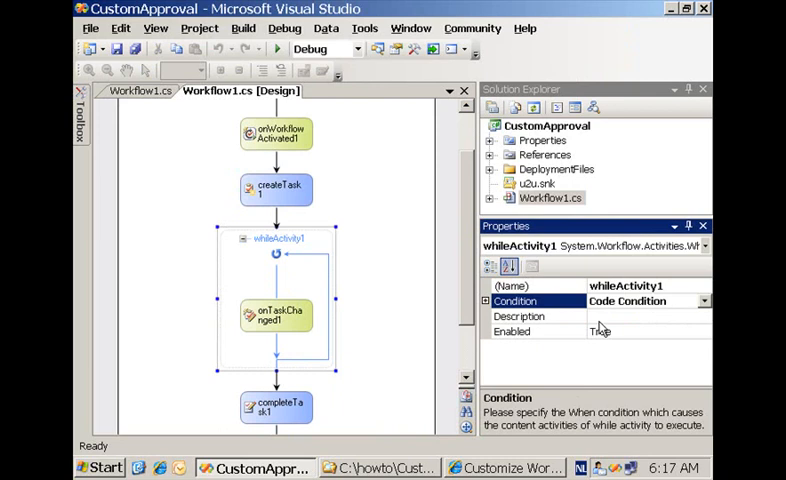
mouse_move(584, 318)
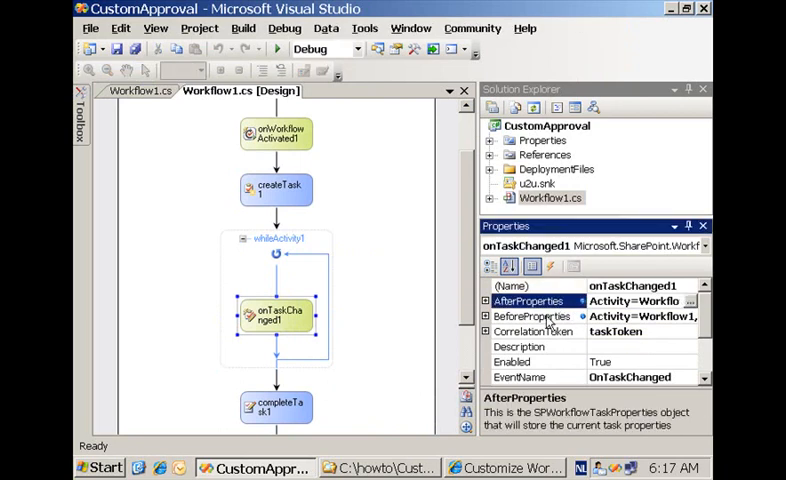
left_click(532, 316)
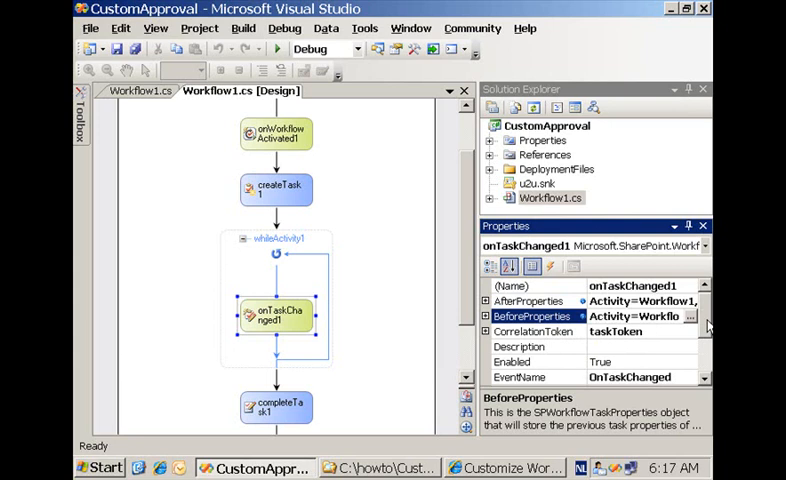
scroll("down", 3)
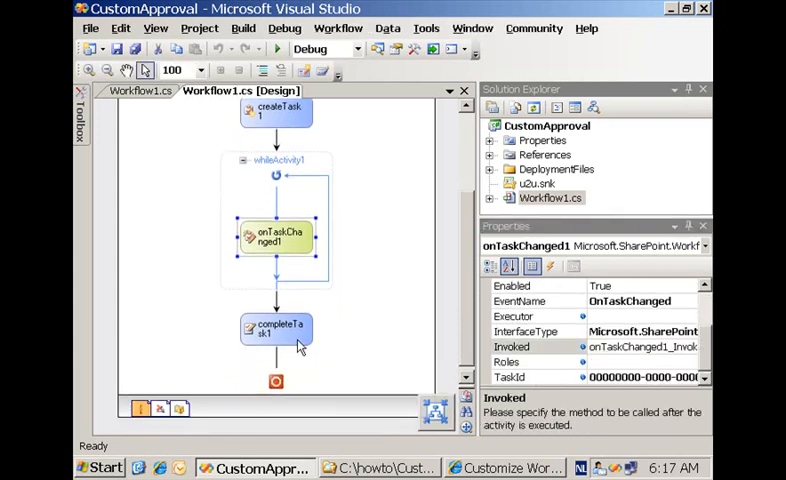
left_click(278, 328)
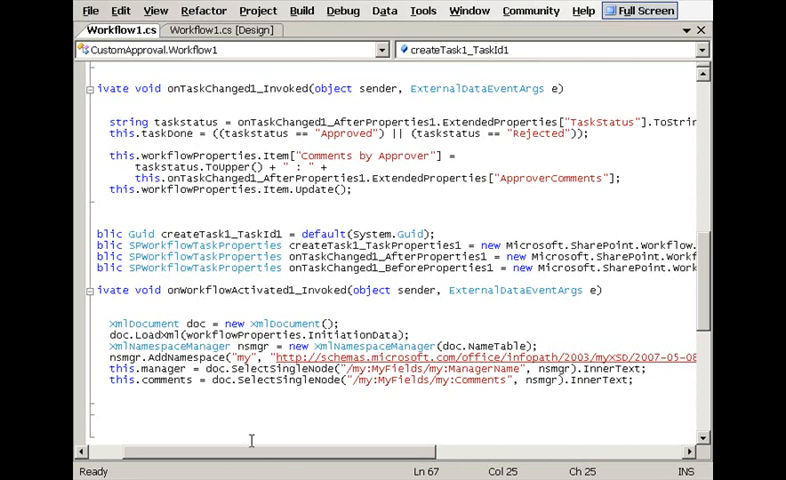
Review onWorkflowActivated1_Invoked reading manager name and comments via SelectSingleNode.
double_click(348, 334)
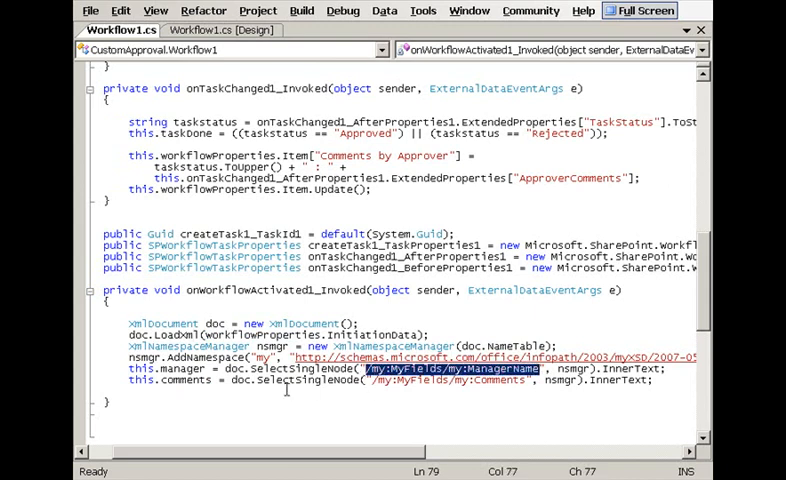
mouse_move(164, 396)
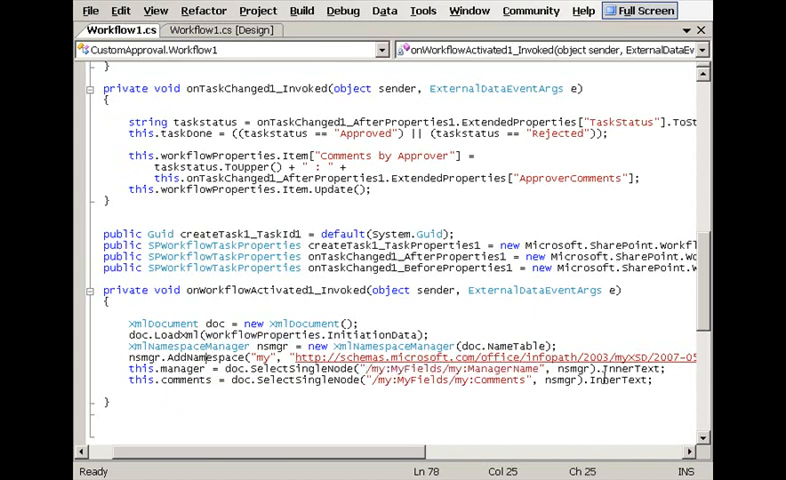
scroll("up", 3)
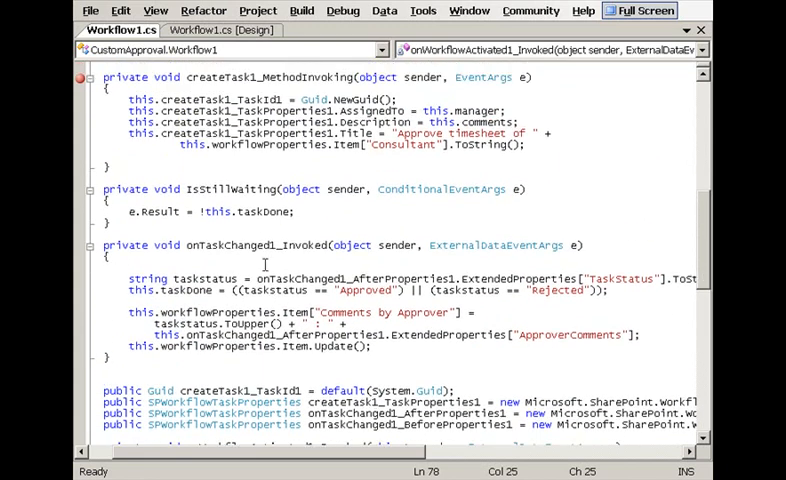
mouse_move(352, 462)
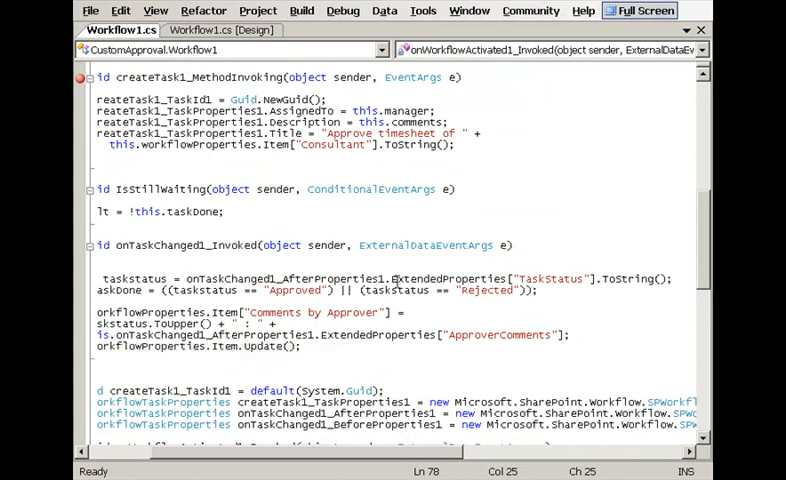
Review the task handlers reading the TaskStatus and ApproverComments extended properties.
double_click(450, 278)
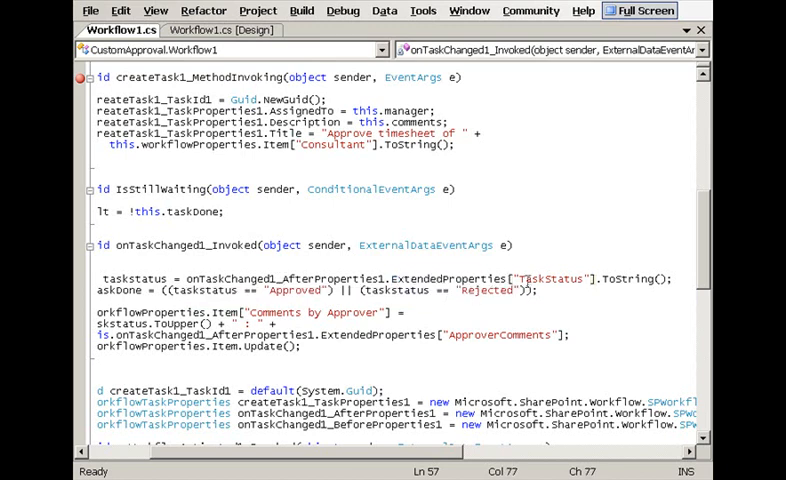
double_click(552, 278)
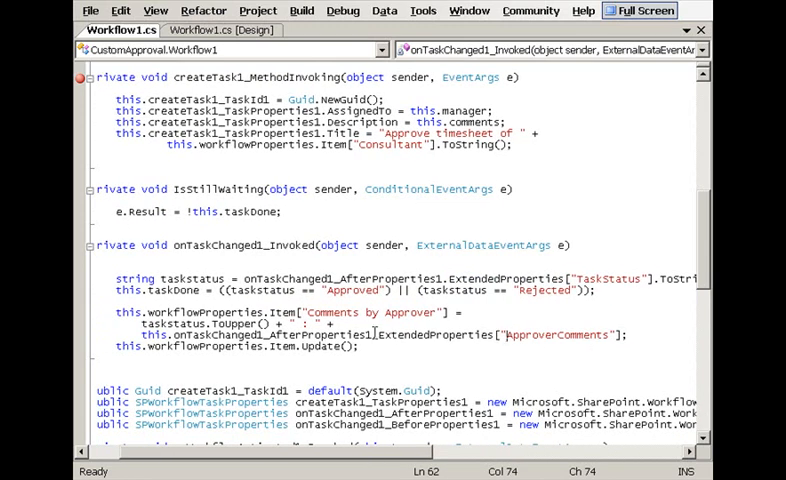
double_click(432, 336)
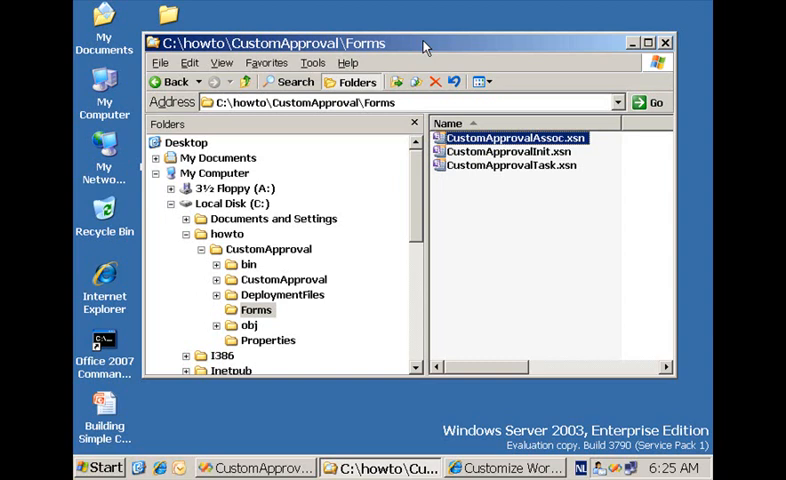
Open CustomApprovalAssoc.xsn for design from the Forms folder.
right_click(510, 136)
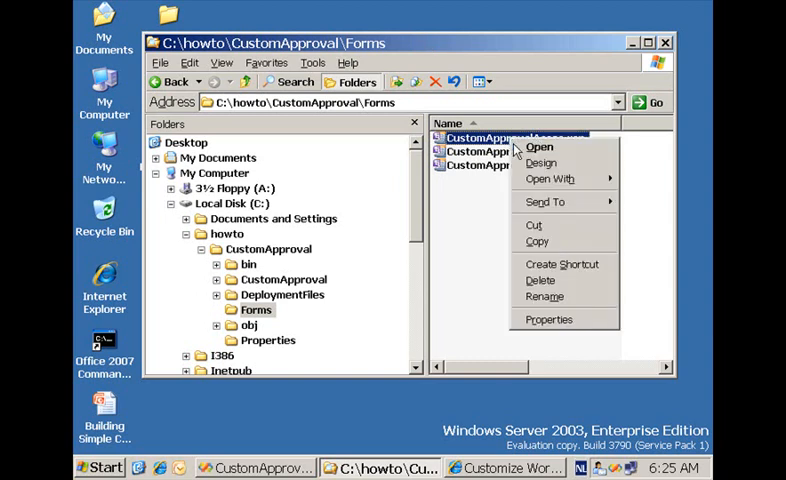
left_click(540, 162)
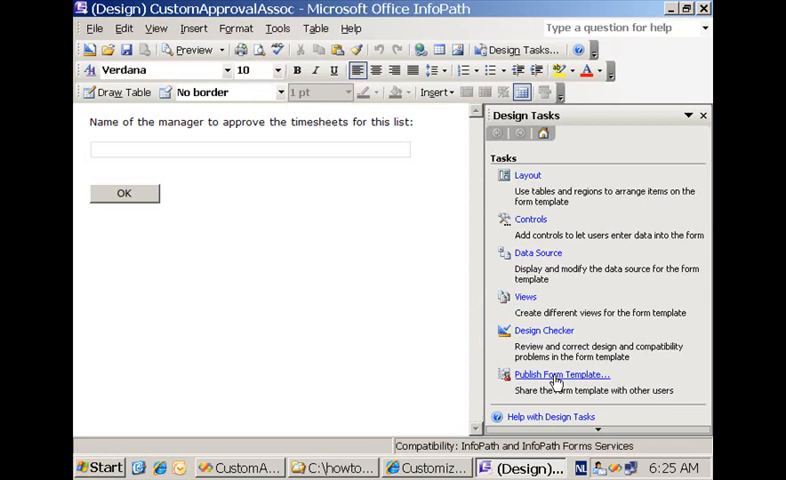
Publish the template to the FeatureFiles\Forms network location with no alternate access path.
left_click(546, 376)
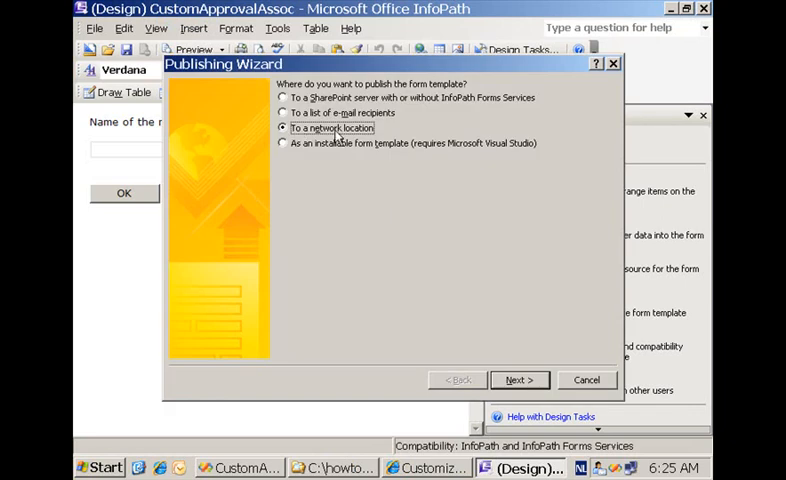
left_click(520, 380)
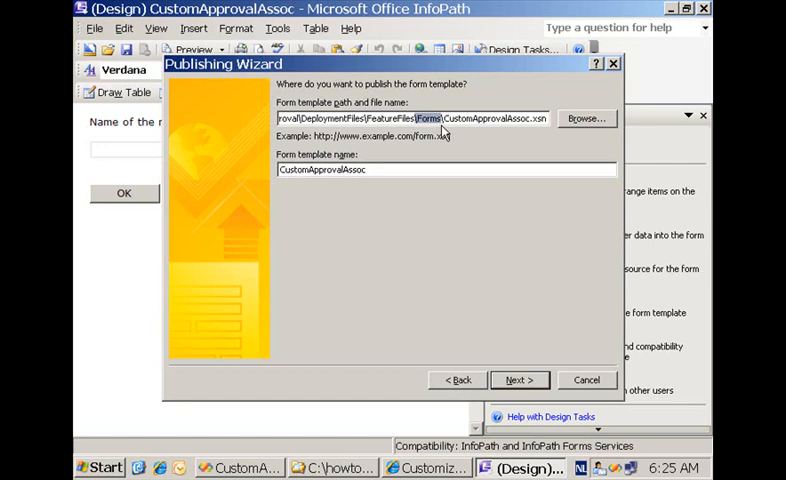
mouse_move(532, 338)
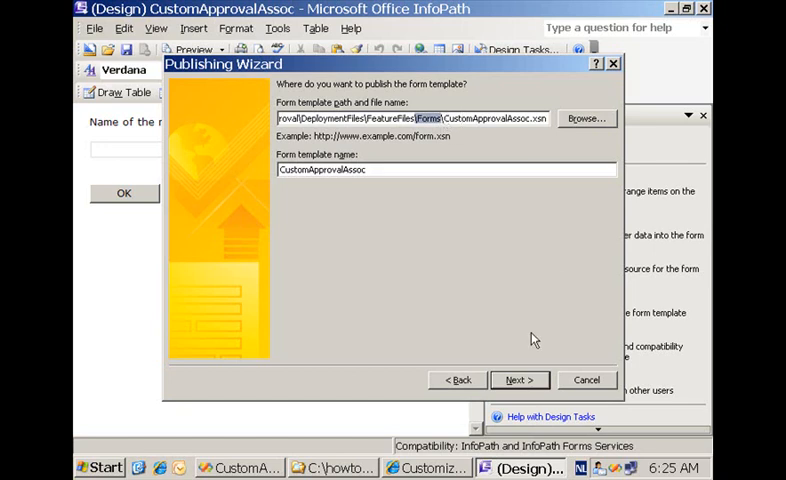
left_click(520, 380)
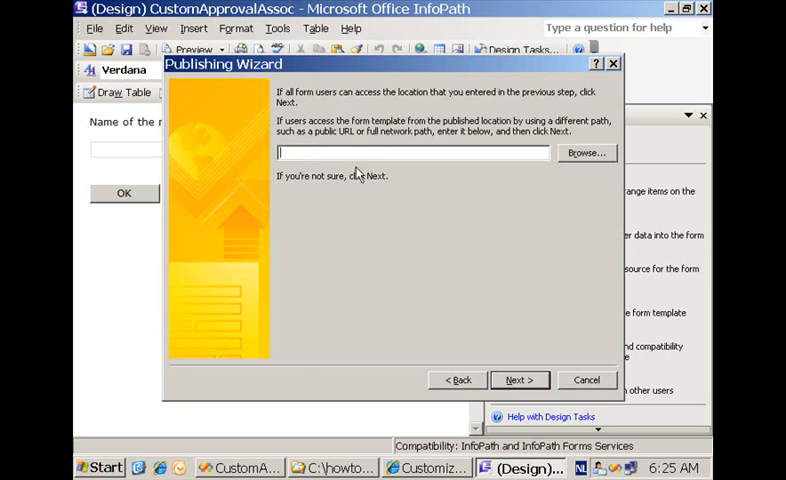
mouse_move(338, 168)
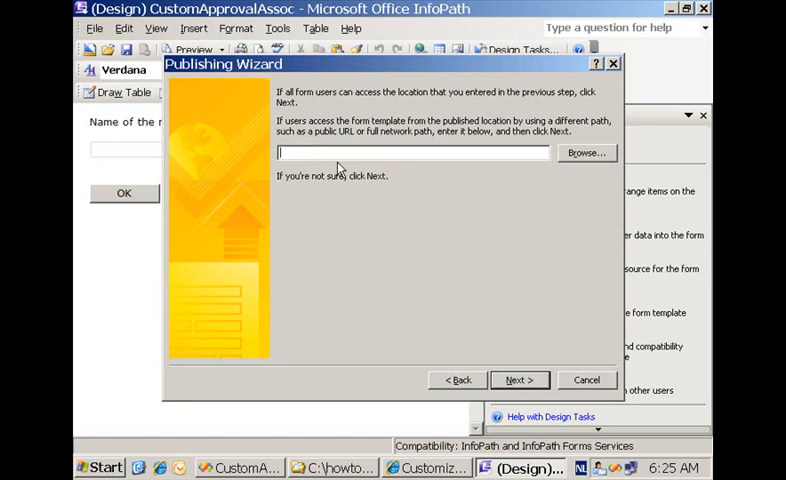
left_click(520, 380)
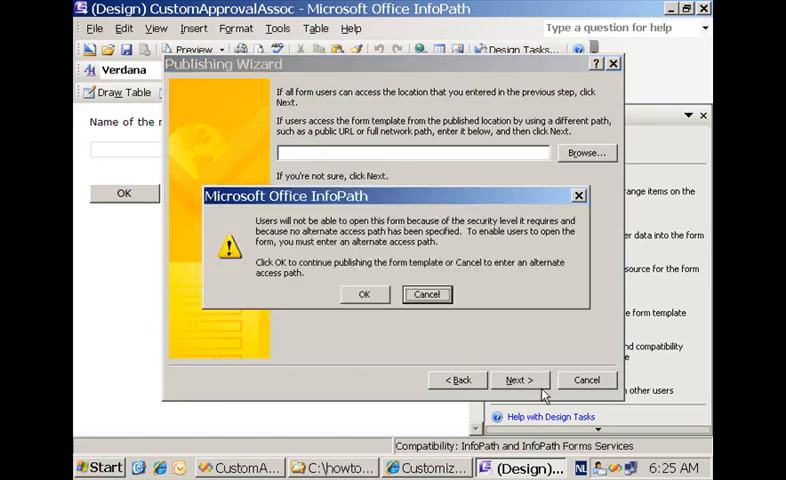
left_click(364, 294)
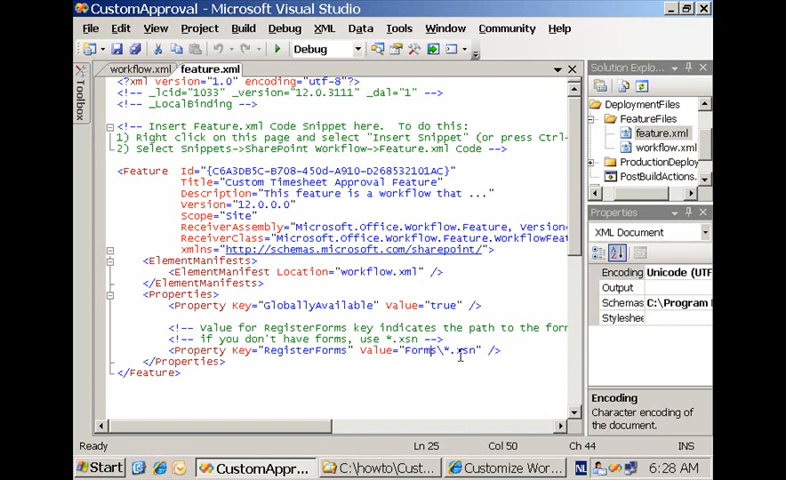
Switch from feature.xml to workflow.xml listing the InfoPath form URNs.
left_click(136, 68)
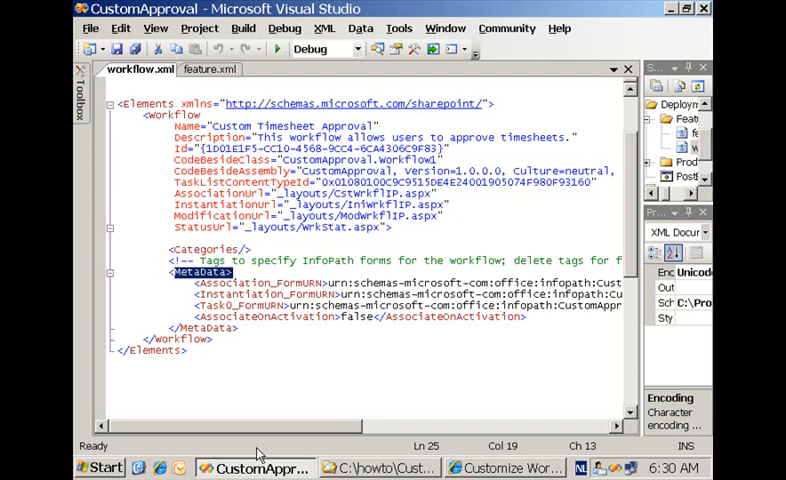
scroll("right", 3)
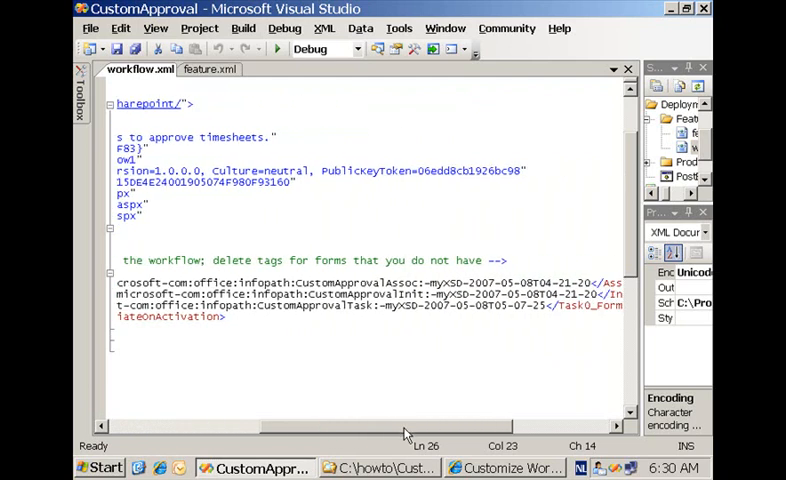
double_click(404, 282)
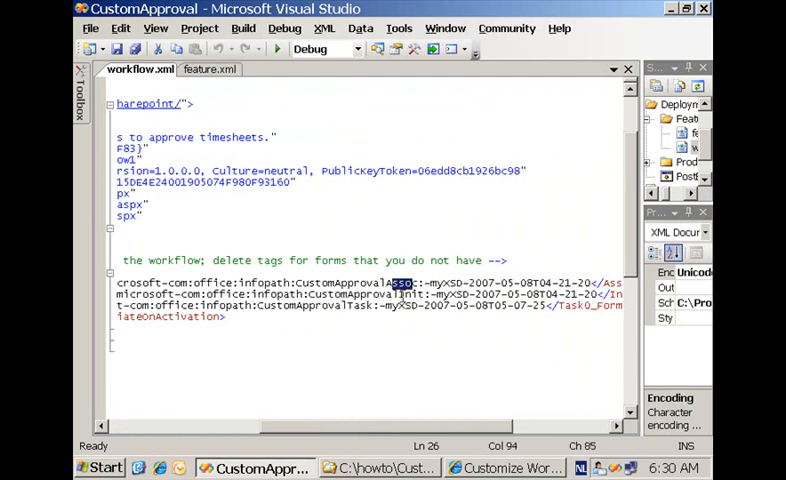
double_click(416, 294)
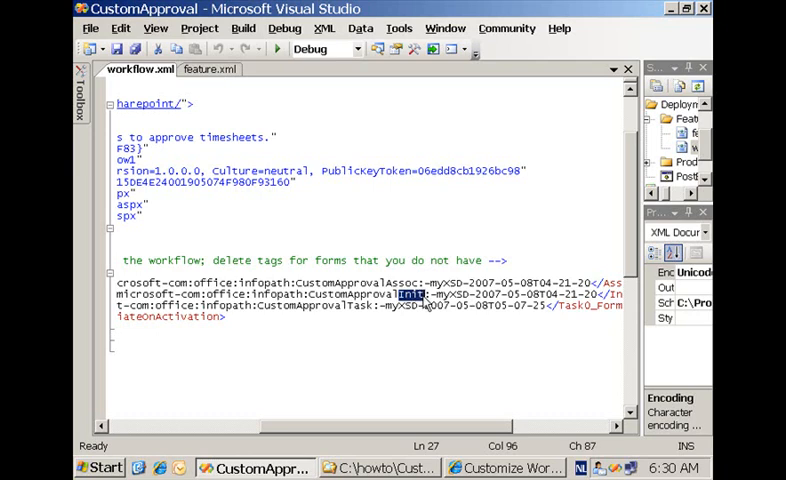
mouse_move(486, 432)
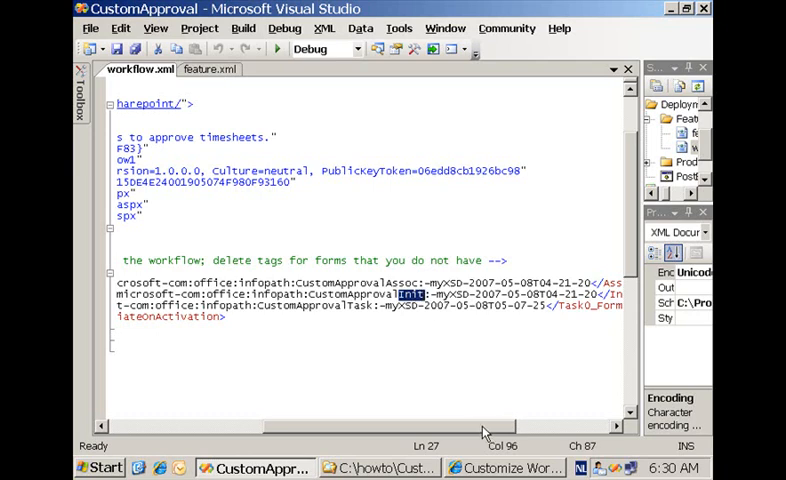